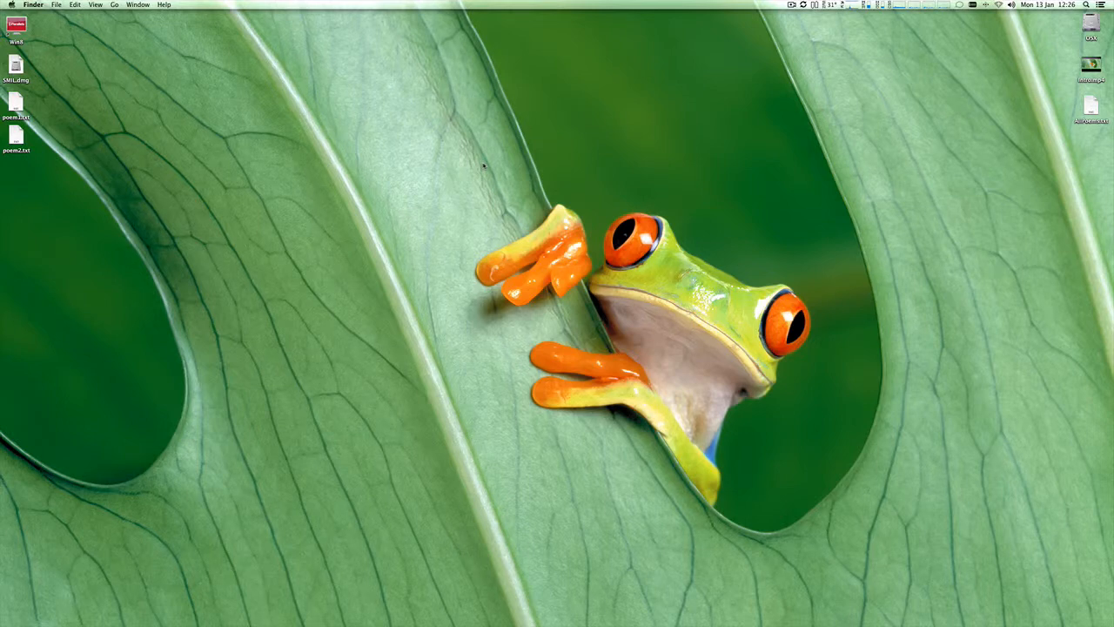
Launch TextEdit, nudge the new untitled window down-right and type a few test characters
text(te)
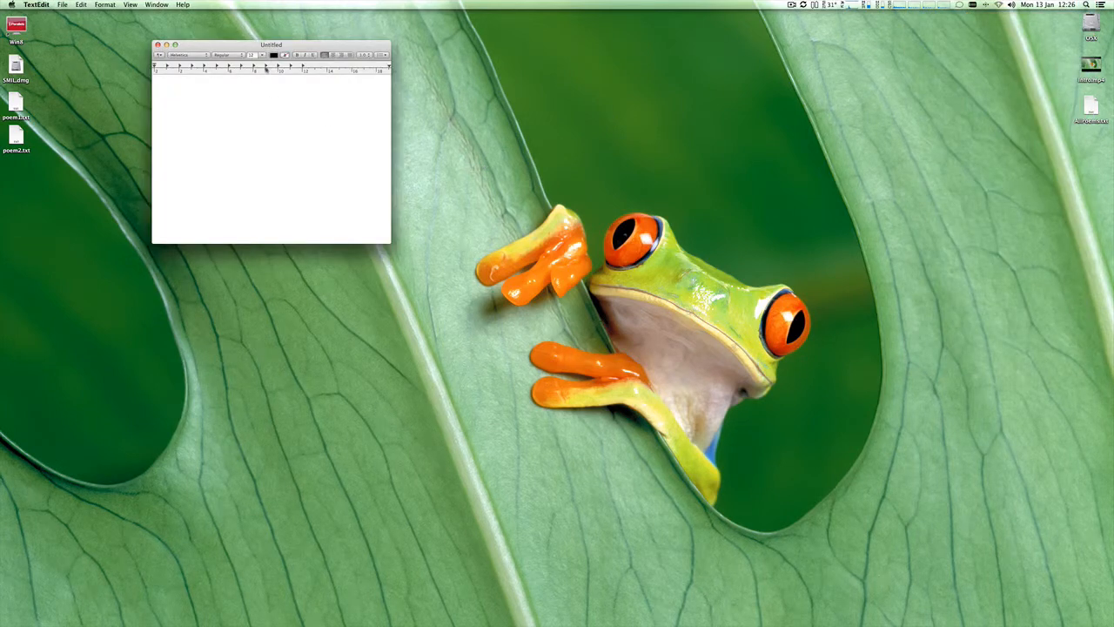
drag(272, 46, 334, 94)
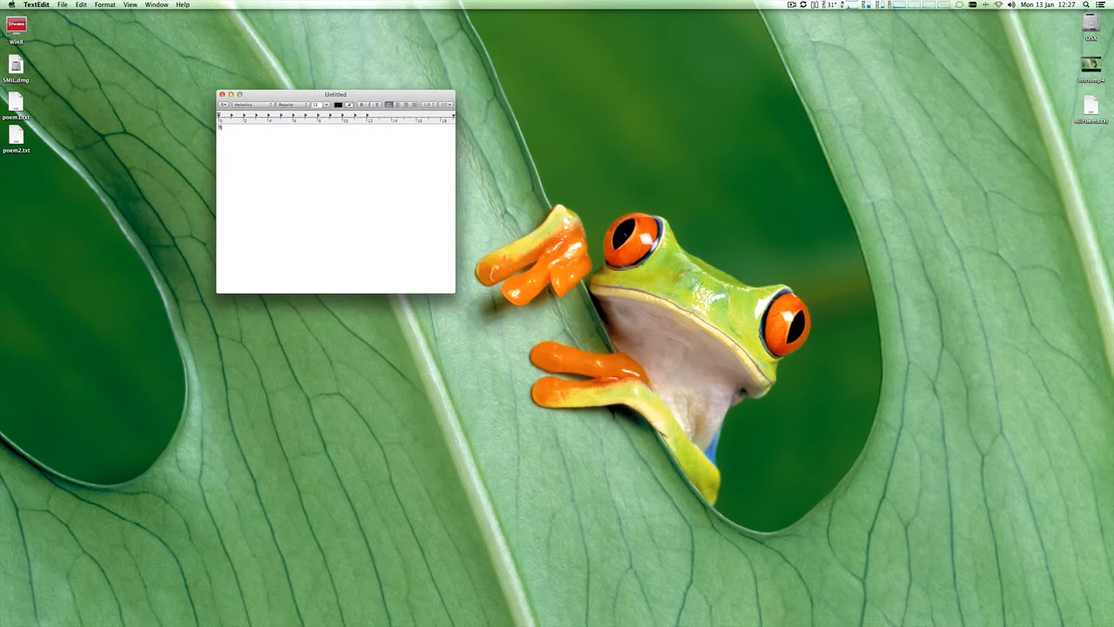
text(hghghgf)
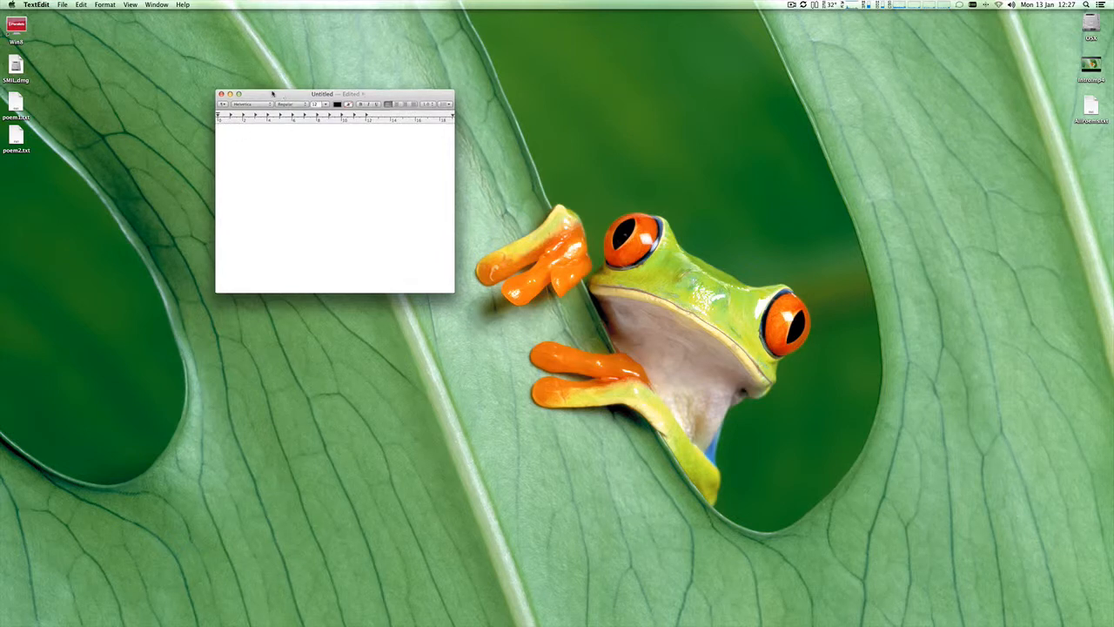
Shift the untitled window left and place the poems file window beside it
drag(334, 94, 244, 70)
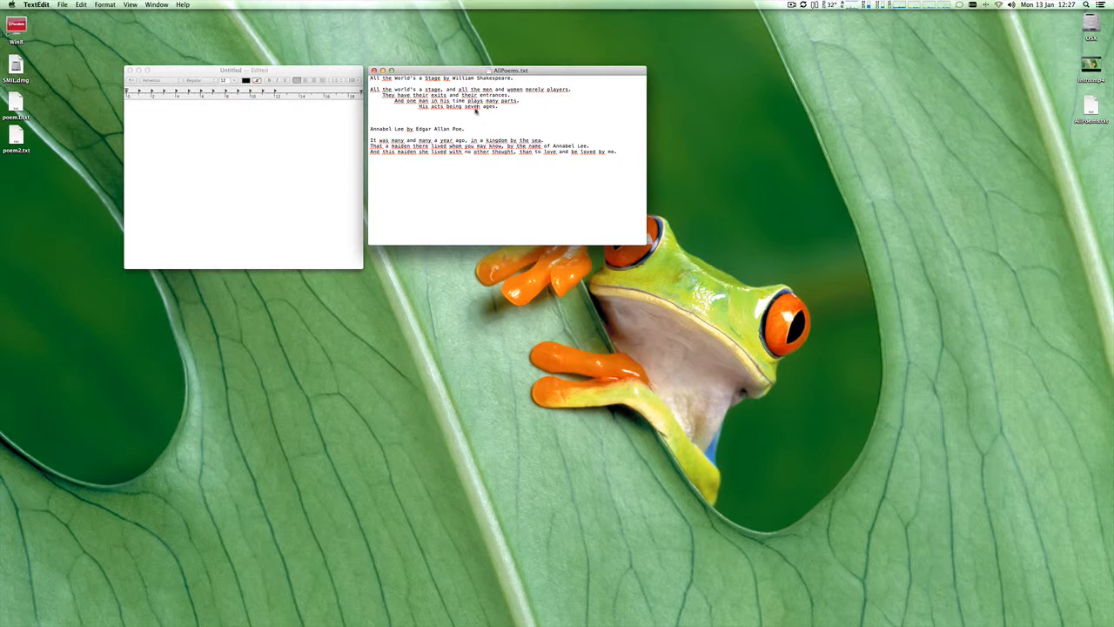
drag(369, 91, 497, 108)
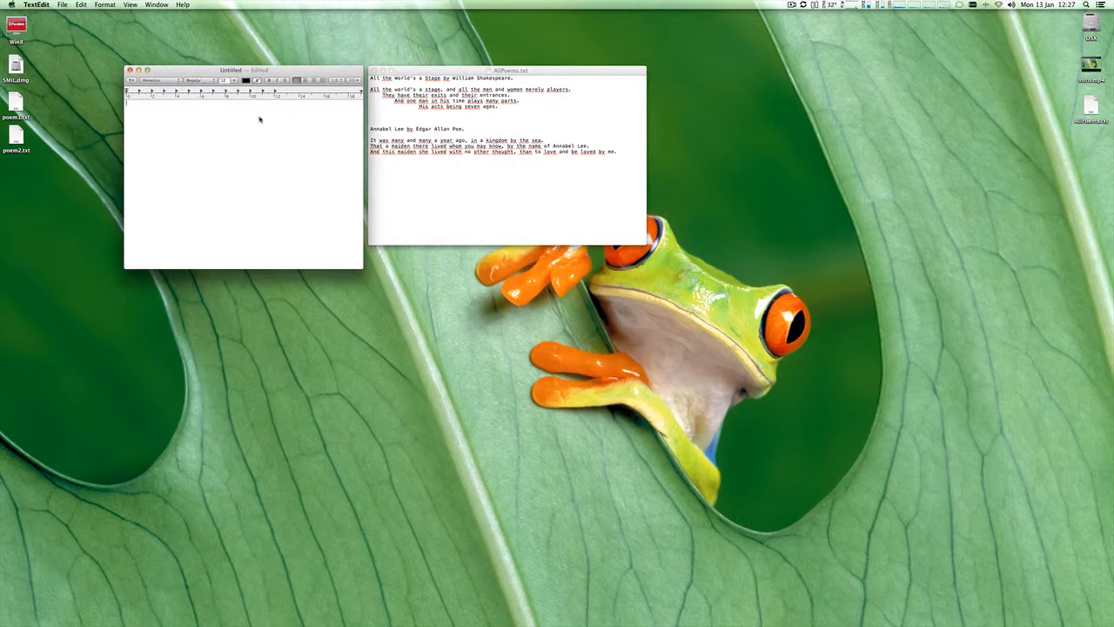
Add 'Pong', bring up the save sheet, inspect the File Format list and cancel it
text(Pong)
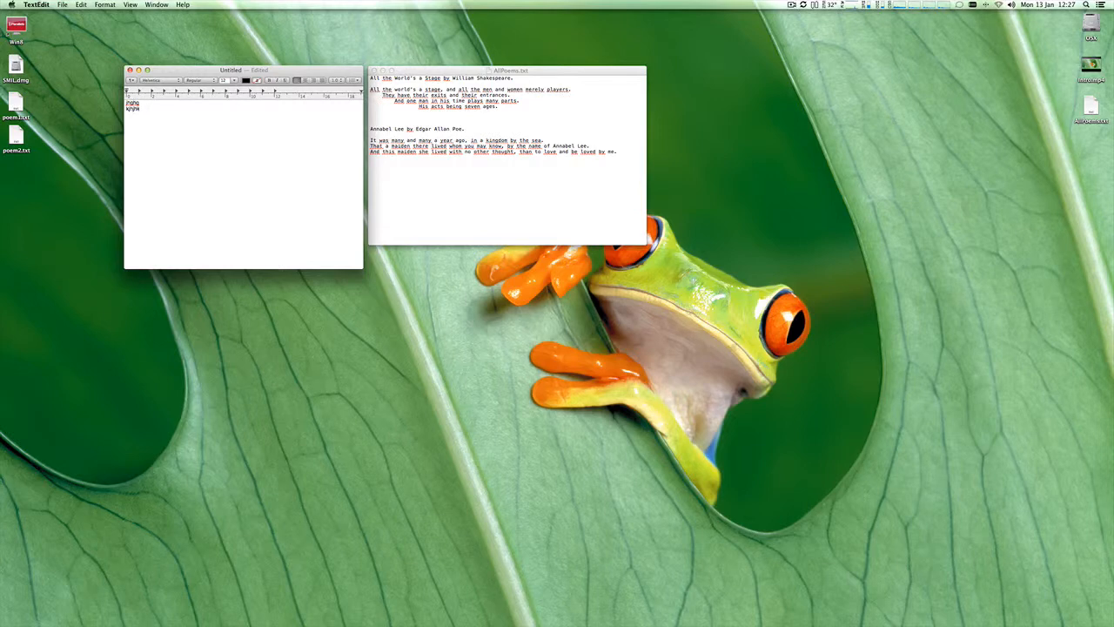
key(cmd+s)
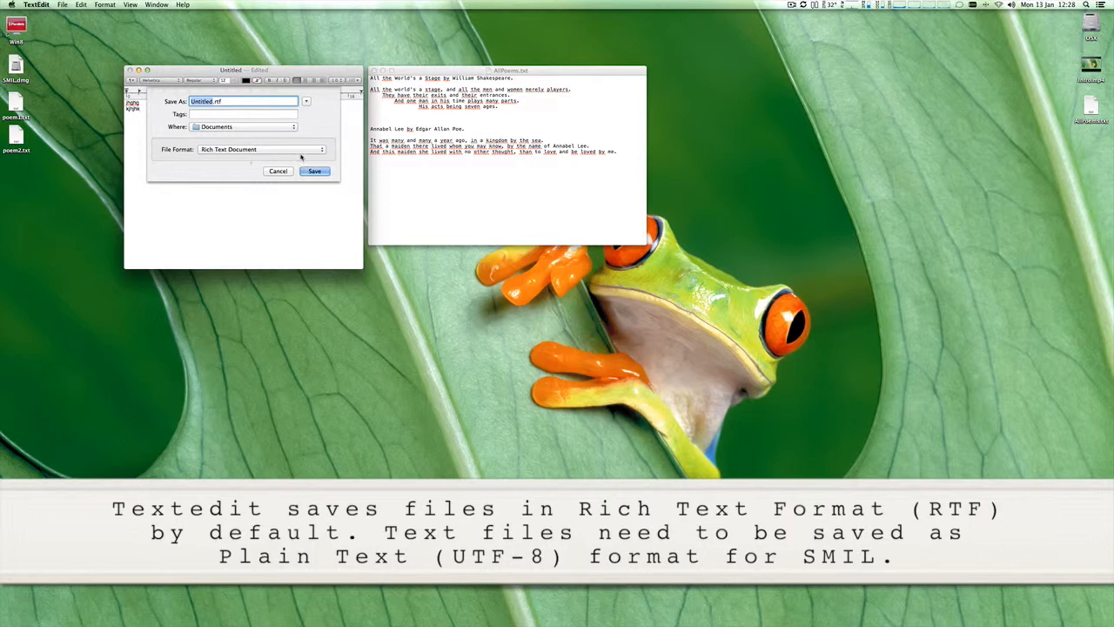
click(265, 149)
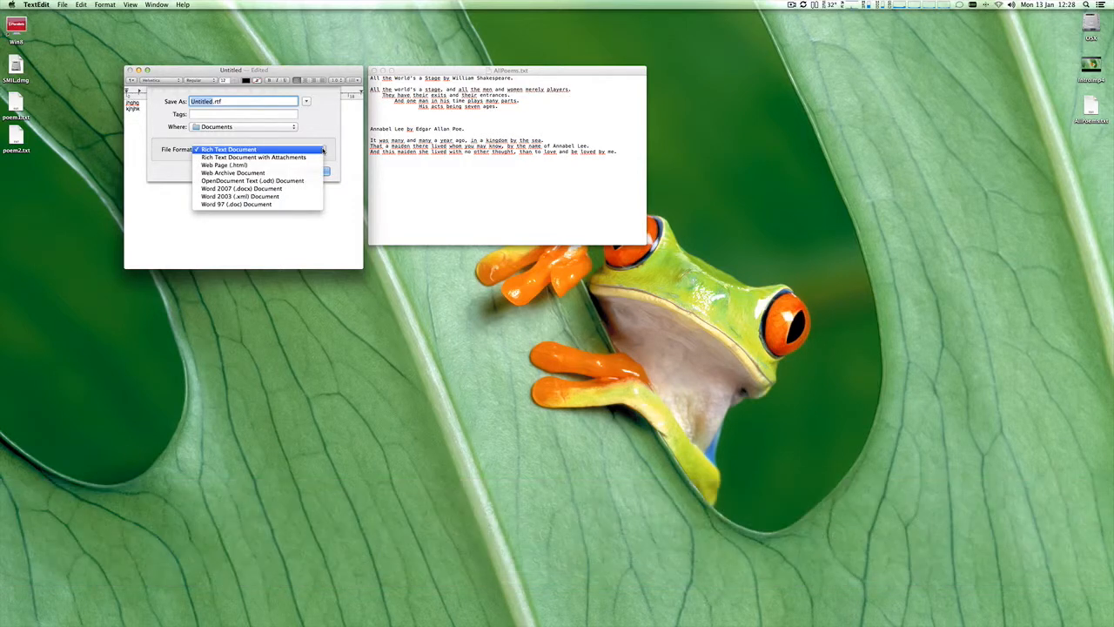
mouse_move(251, 181)
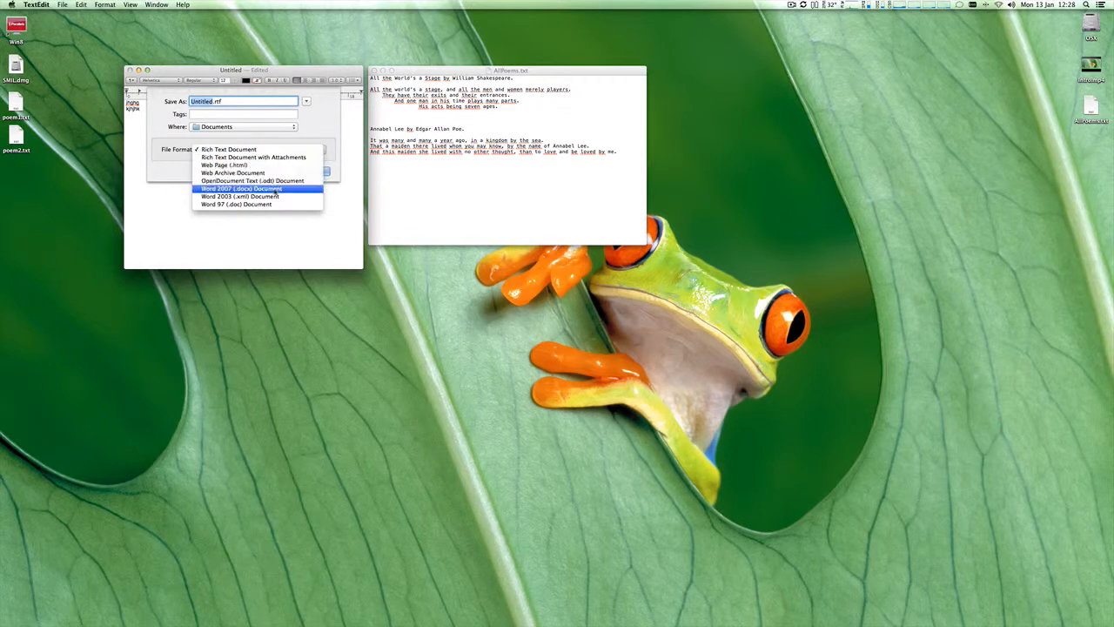
click(228, 150)
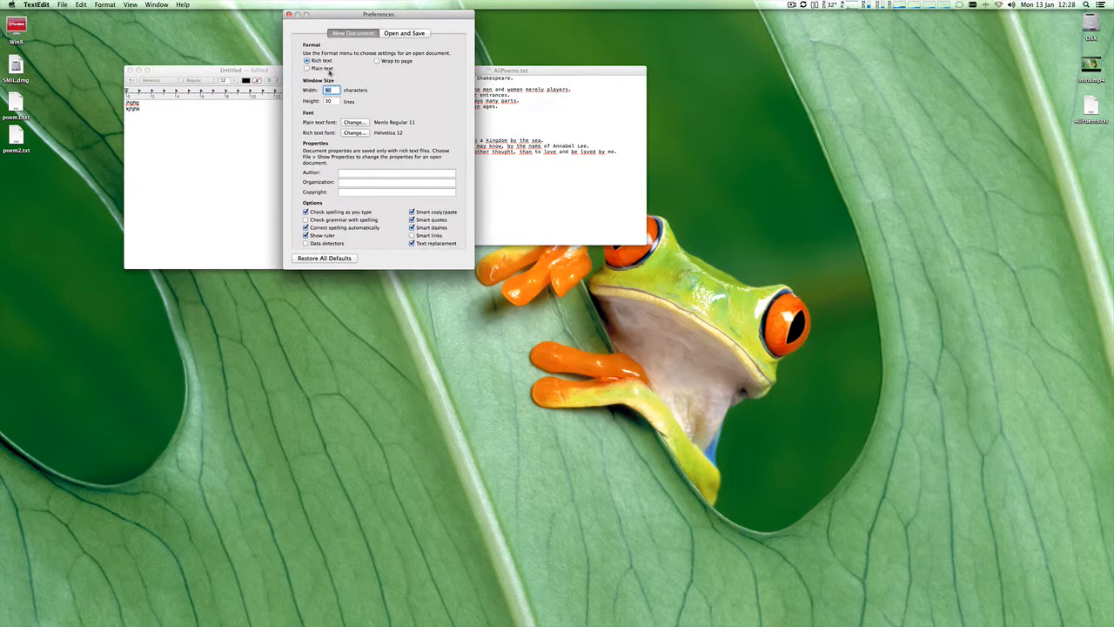
Set new documents to Plain text, confirm UTF-8 under Open and Save, and close Preferences
click(306, 67)
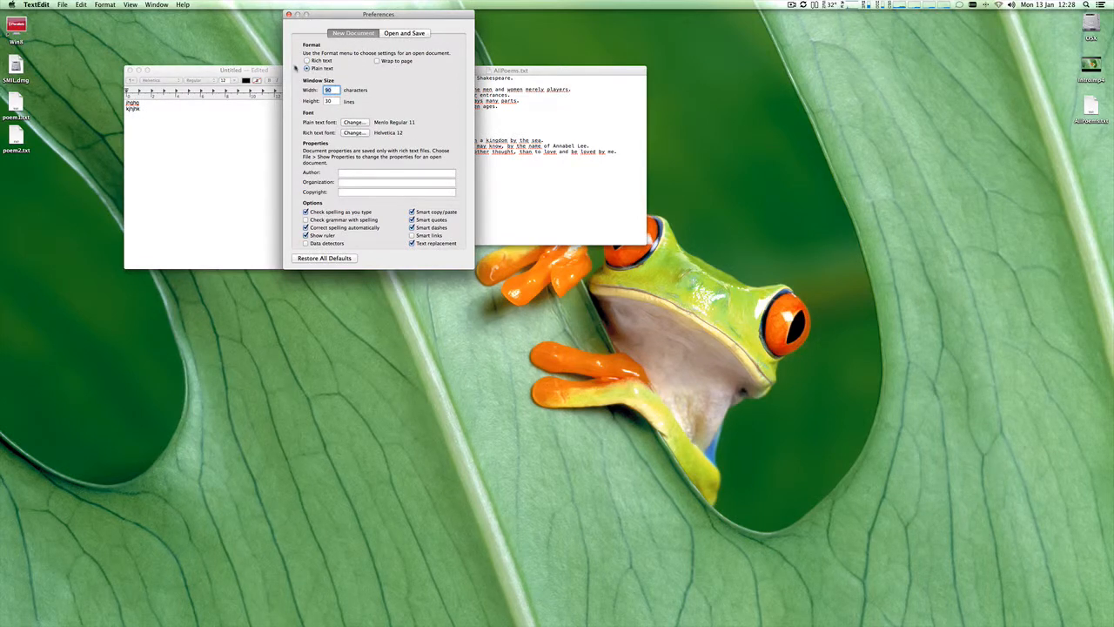
click(406, 33)
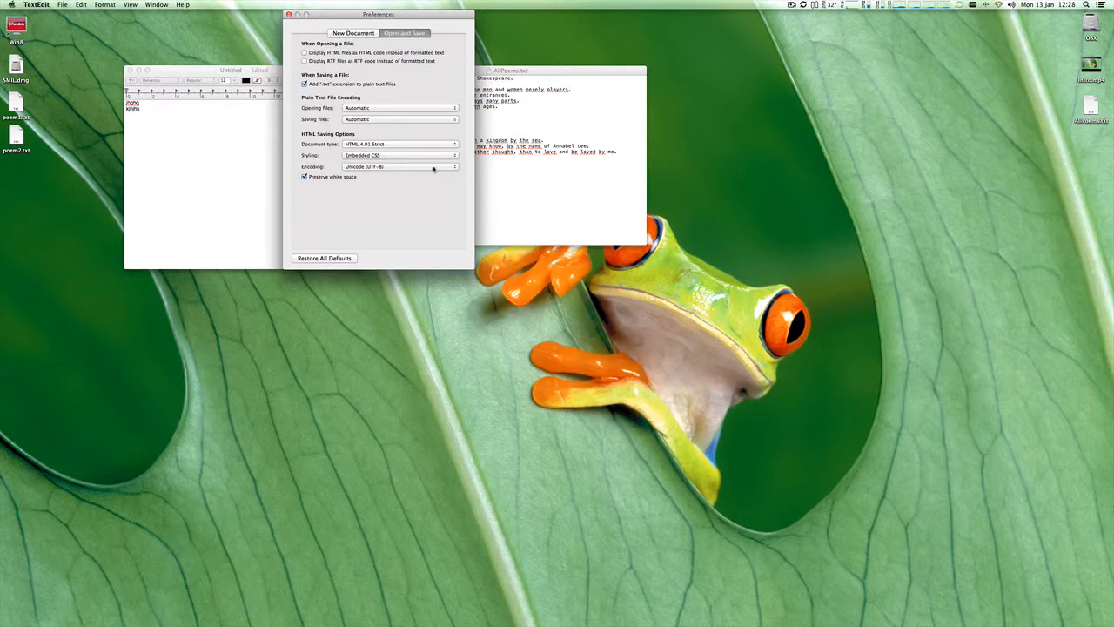
click(399, 168)
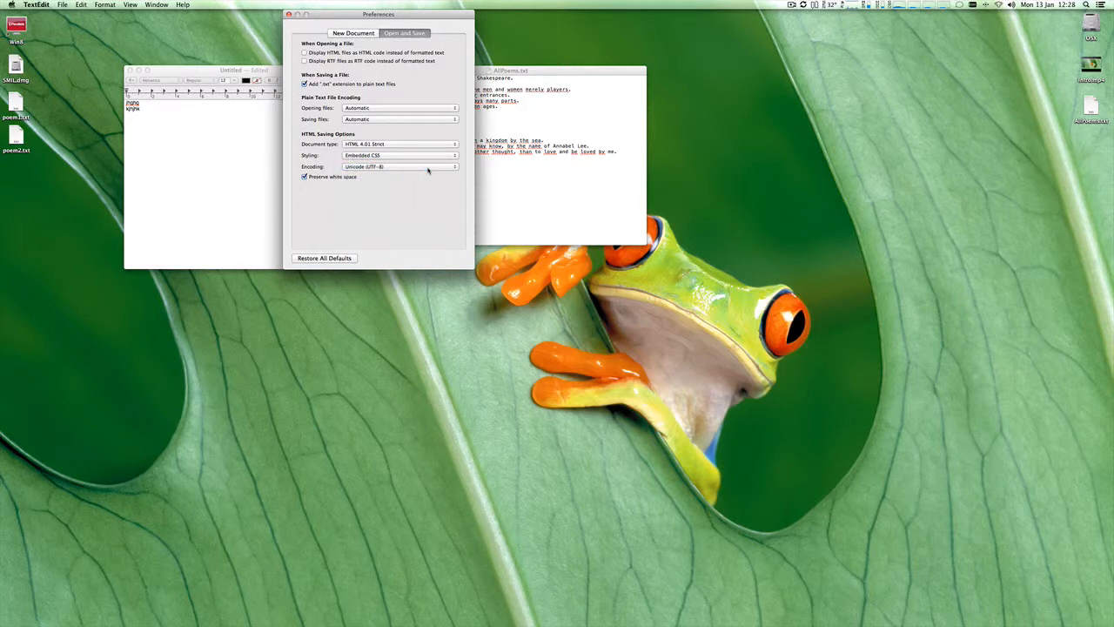
mouse_move(426, 167)
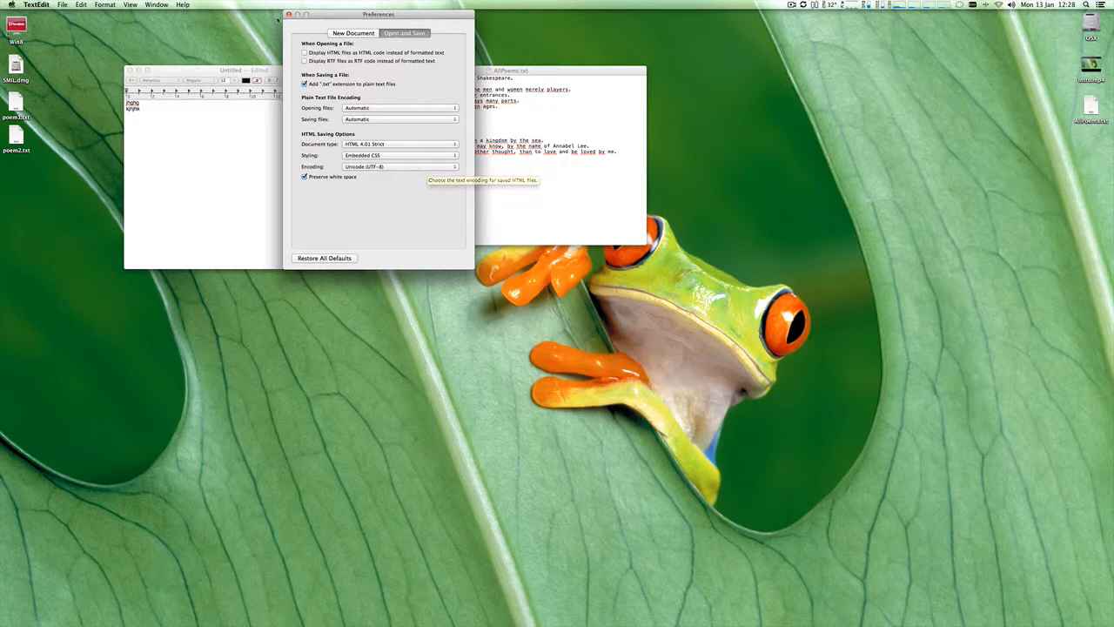
click(294, 14)
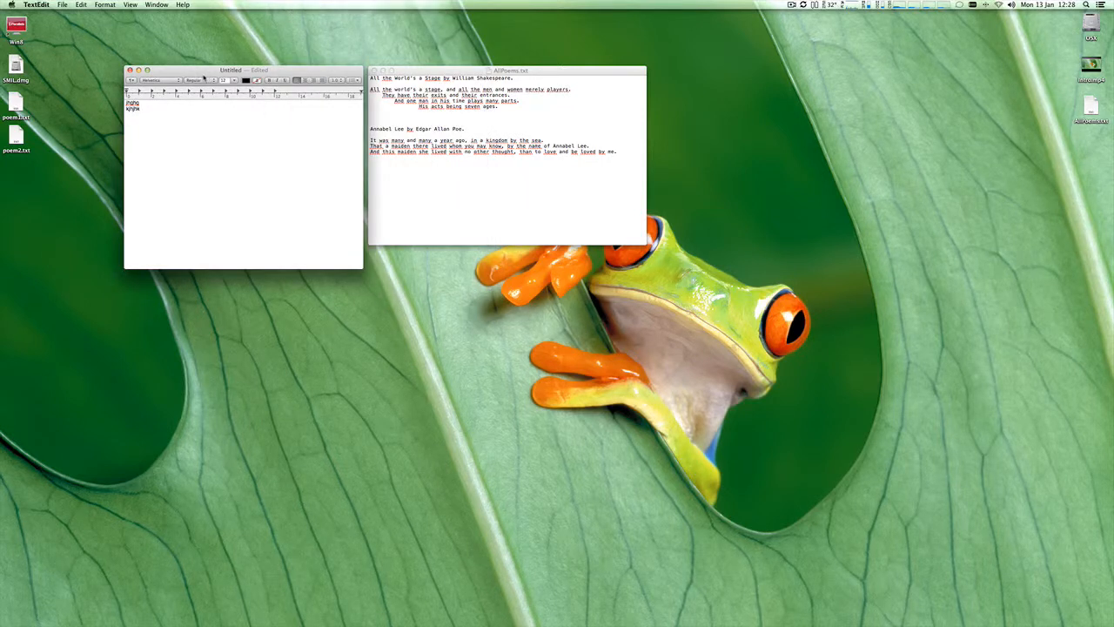
Close the old documents via File and start a fresh plain-text document with test characters
click(59, 4)
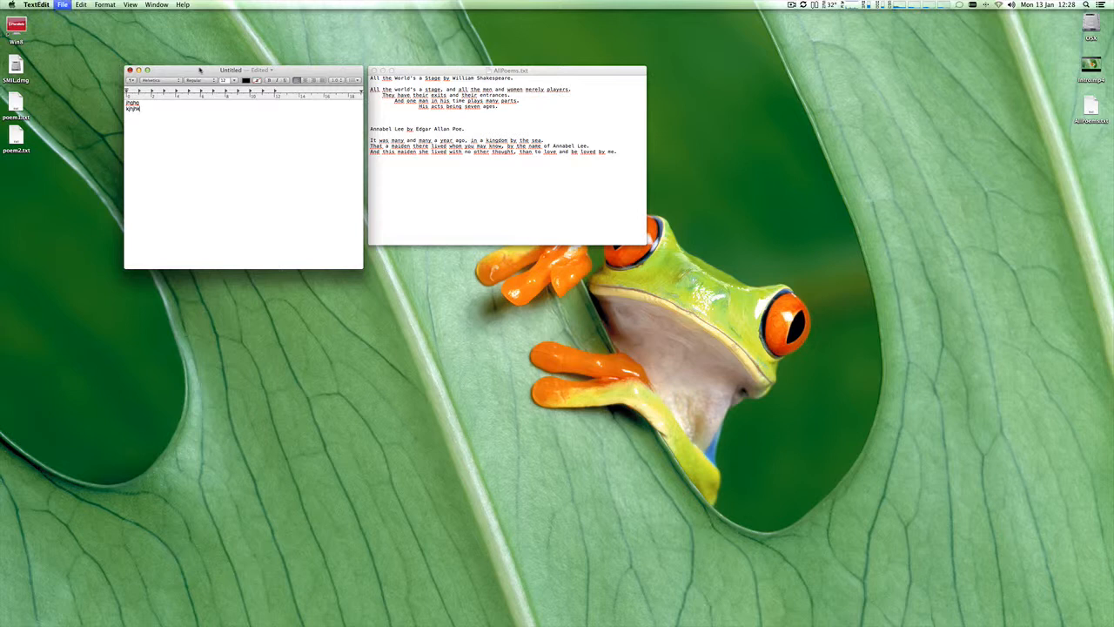
mouse_move(230, 209)
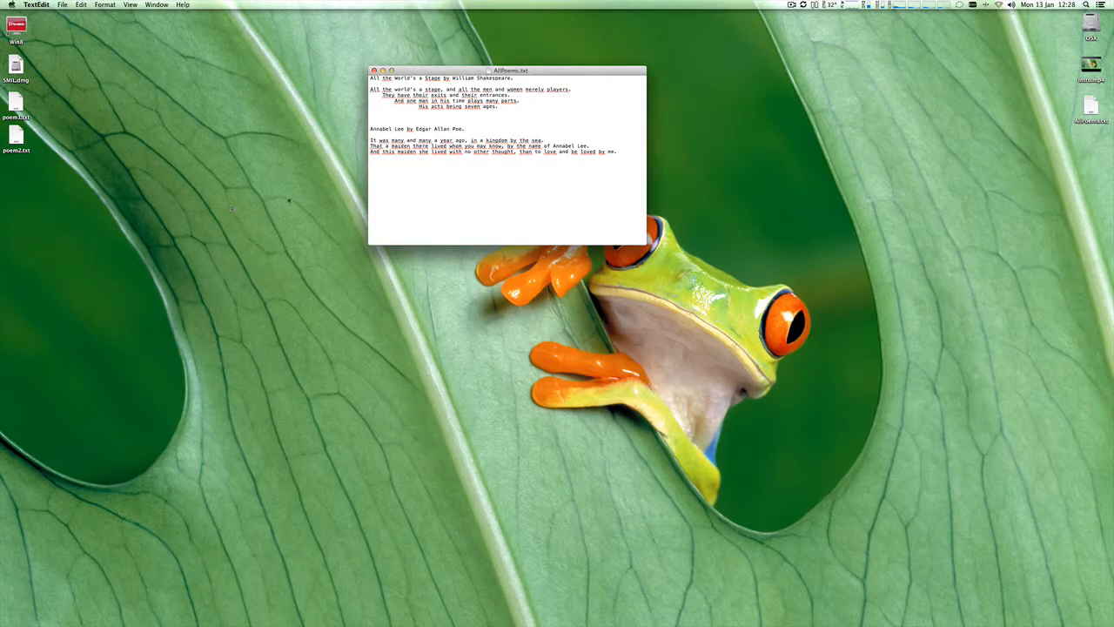
click(380, 63)
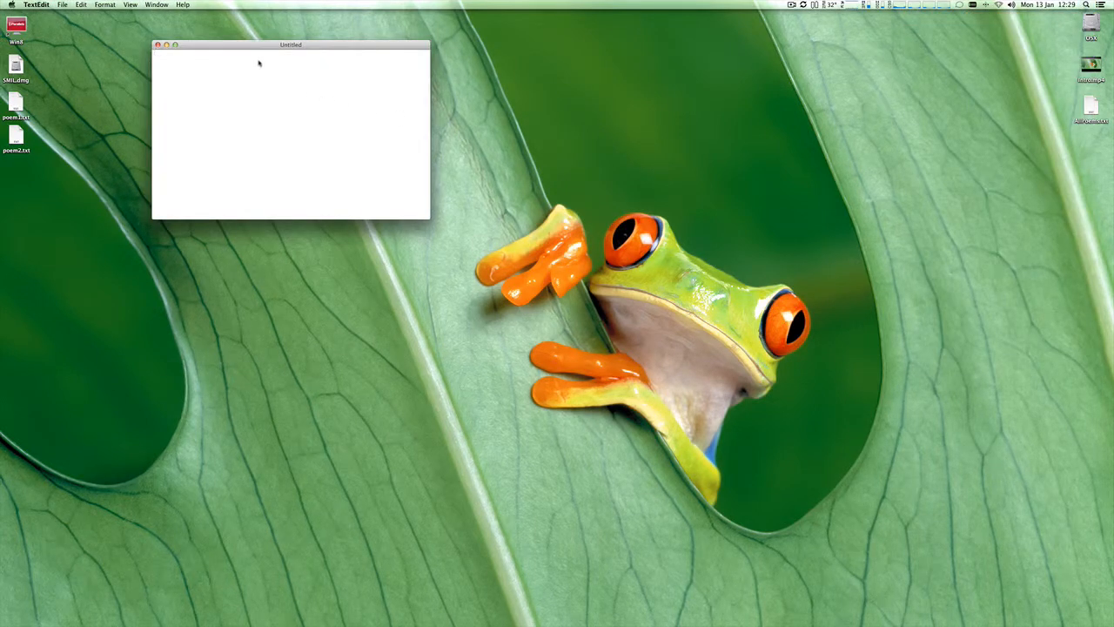
text(jhgjhgjh)
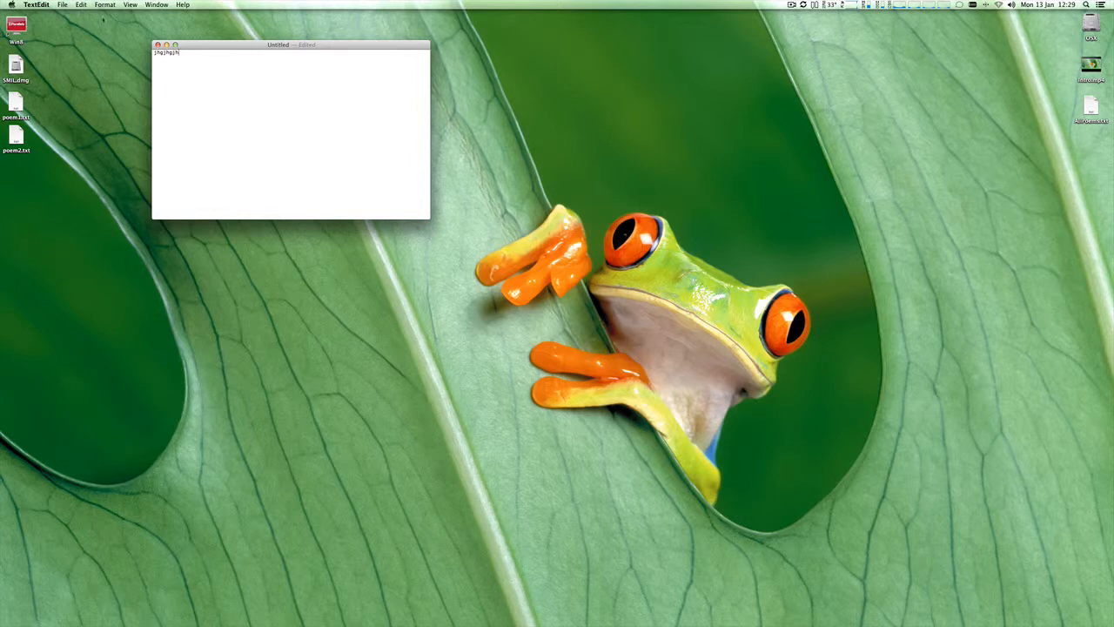
Close the test document, noting UTF-8 .txt in the save sheet, and choose Don't Save
click(65, 4)
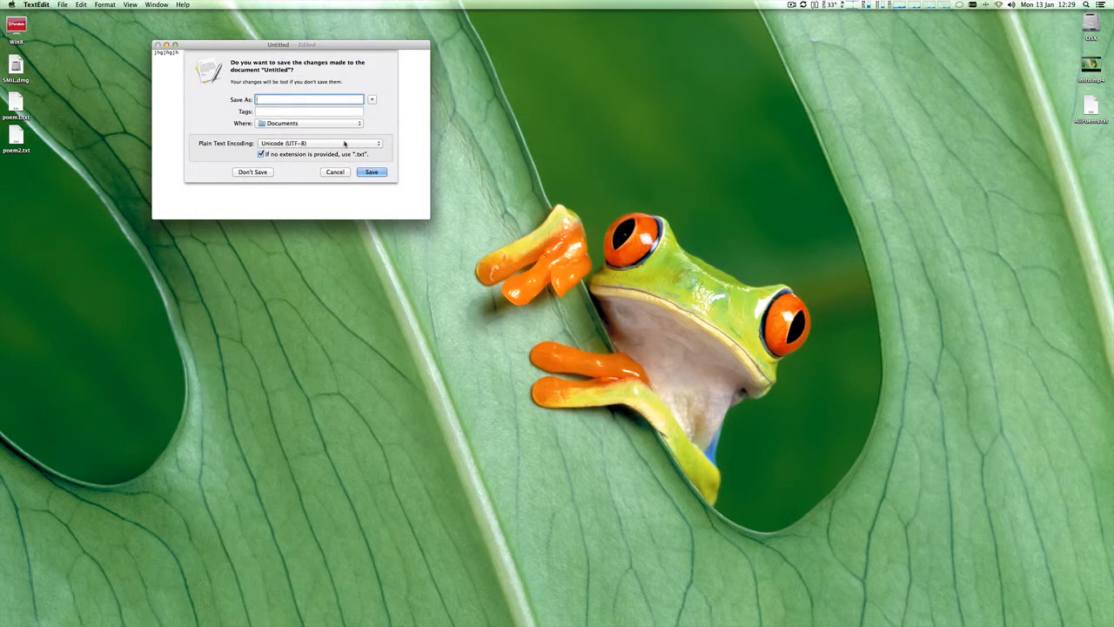
click(252, 172)
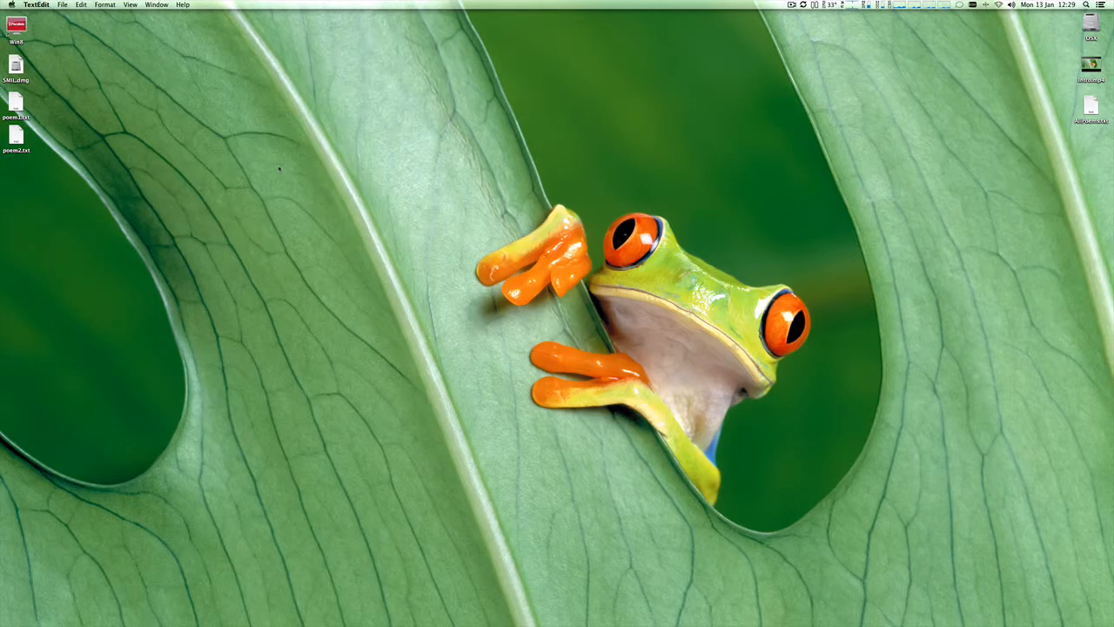